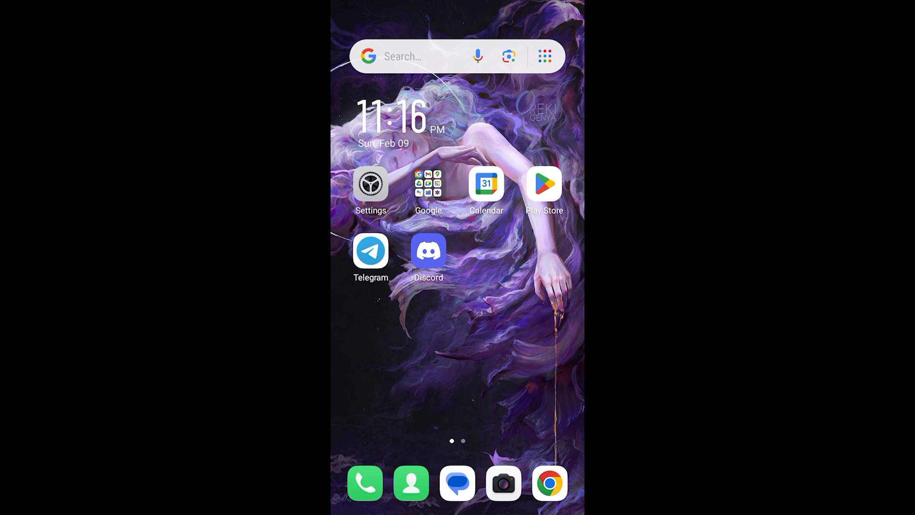
Launch Telegram from the home screen and reach Settings via the side menu
{"action": "left_click", "coordinate": [370, 251]}
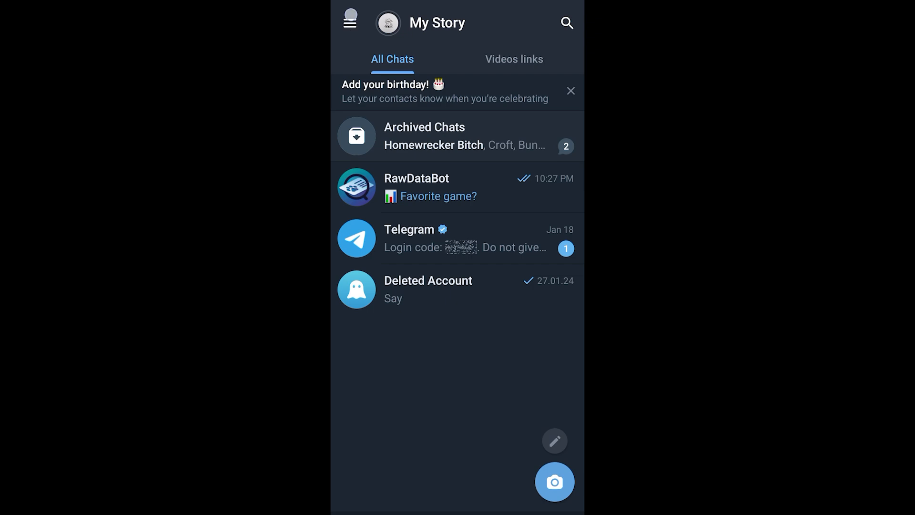
{"action": "left_click", "coordinate": [350, 22]}
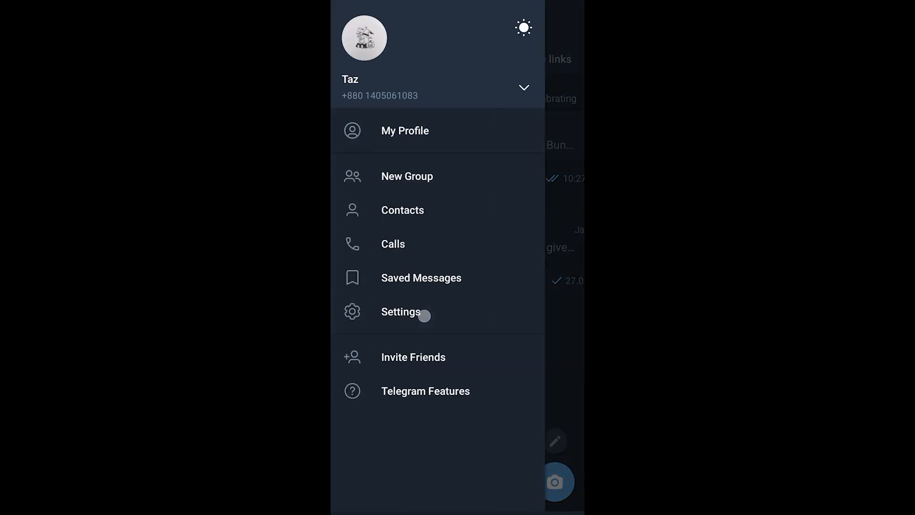
{"action": "left_click", "coordinate": [401, 311]}
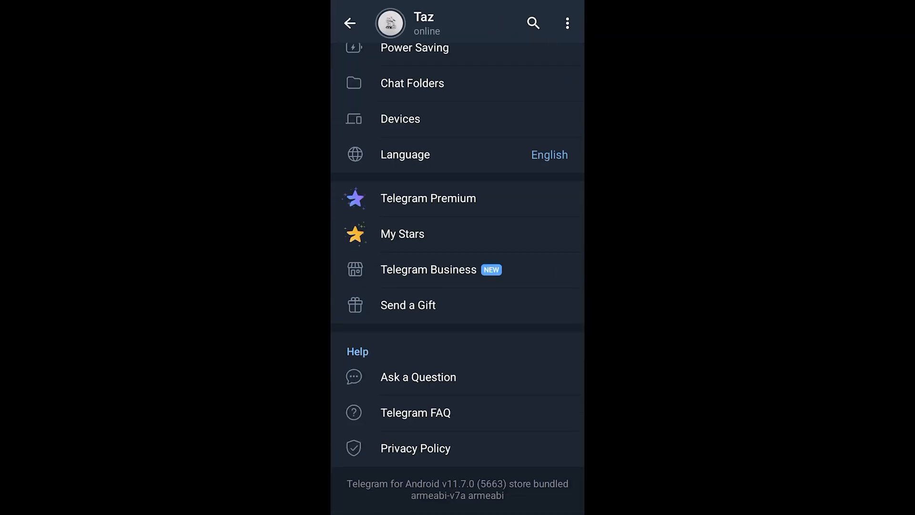
Enter the Telegram Premium page and scroll its benefits until Last Seen Times is visible
{"action": "left_click", "coordinate": [427, 198]}
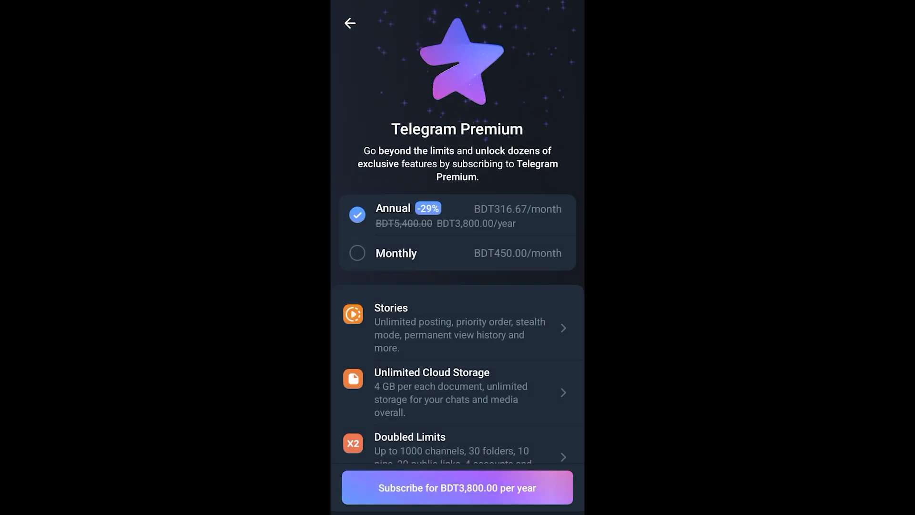
{"action": "scroll", "scroll_direction": "down", "scroll_amount": 3}
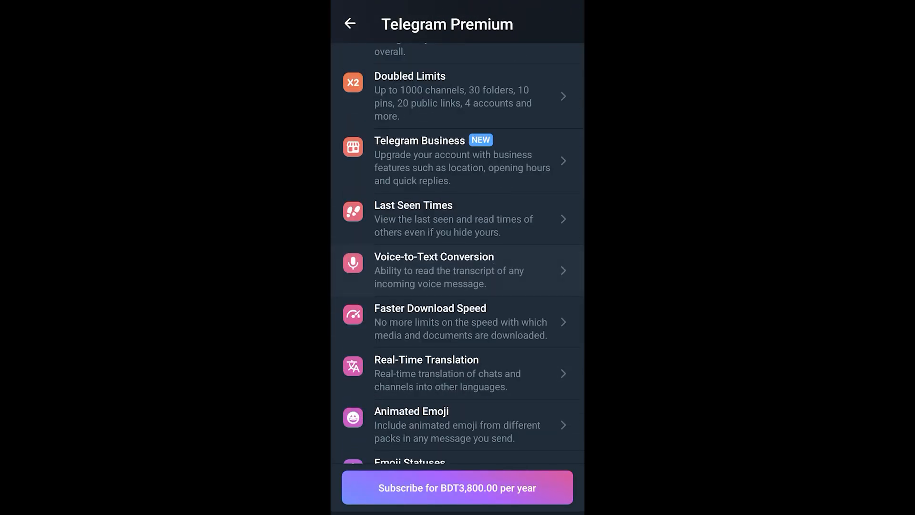
{"action": "scroll", "scroll_direction": "down", "scroll_amount": 3}
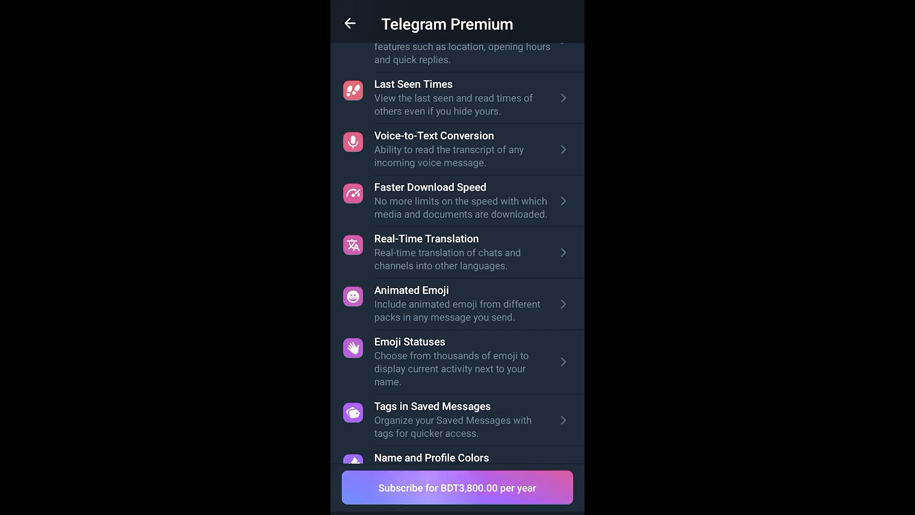
{"action": "scroll", "scroll_direction": "down", "scroll_amount": 3}
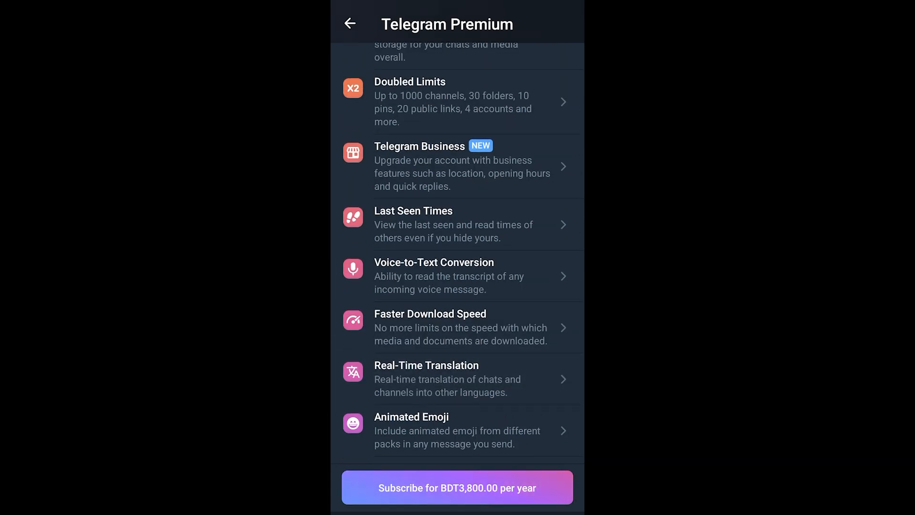